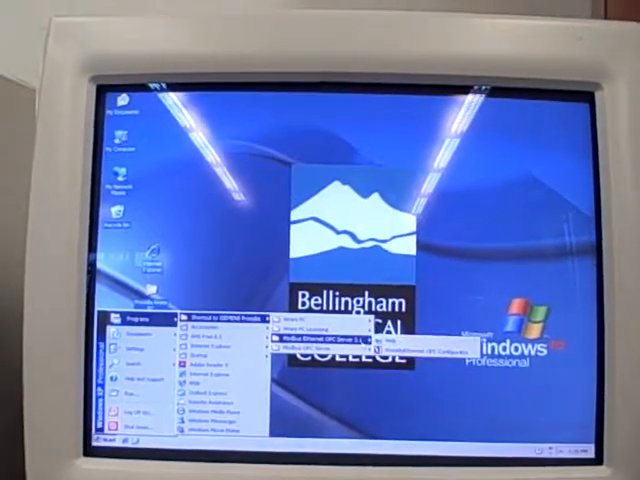
Launch the Procidia Modbus Ethernet OPC Server from the Start > Programs menu
left_click(304, 346)
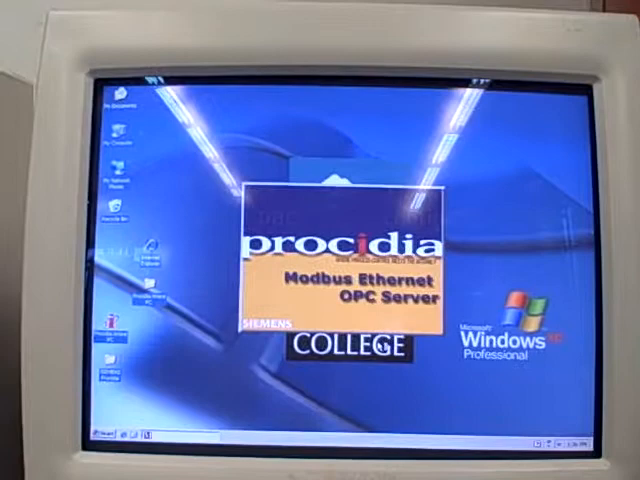